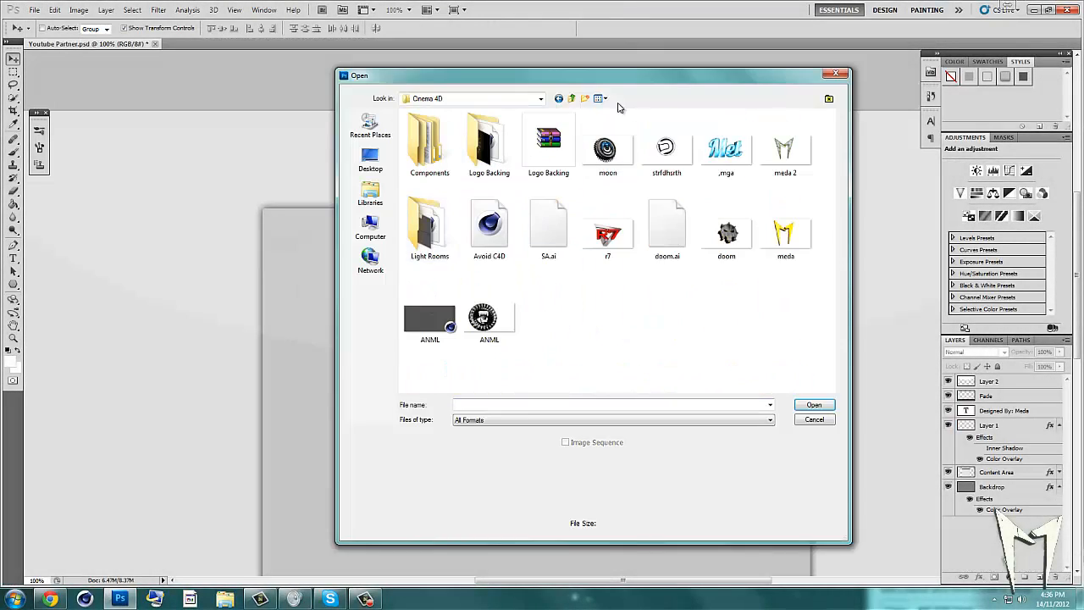
Open the moon image from the Cinema 4D folder for the header
double_click(607, 148)
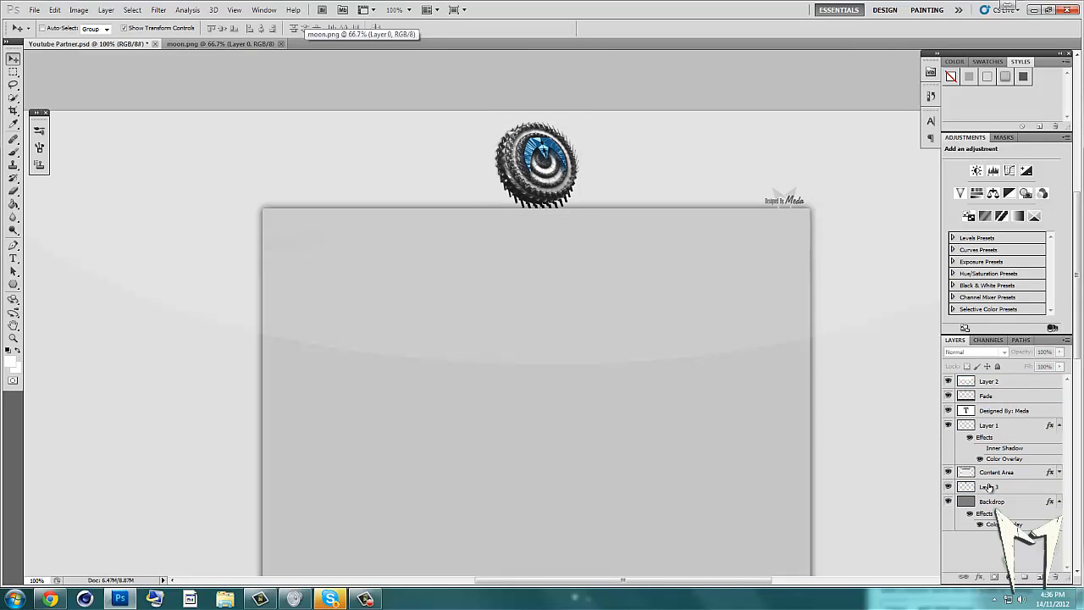
Add an Outer Glow layer style to the moon layer (Layer 3)
double_click(989, 486)
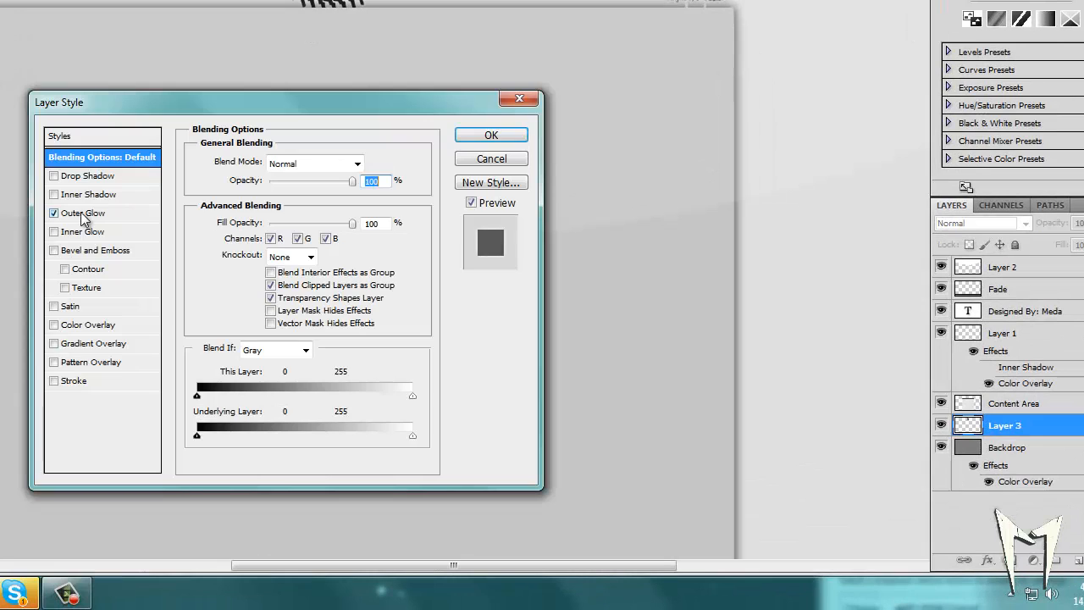
click(84, 213)
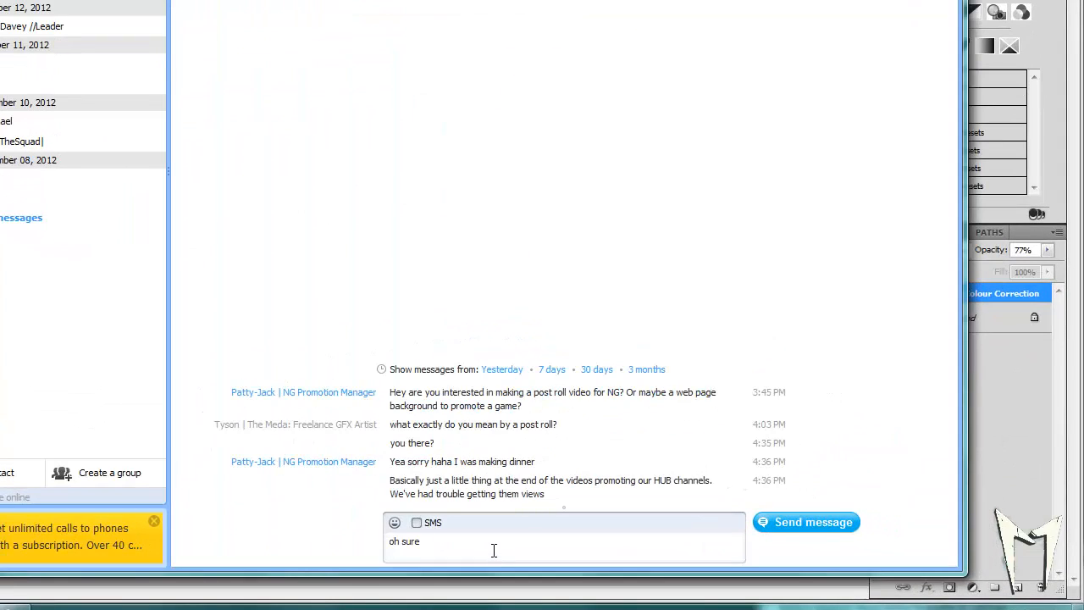
Send the Skype reply 'I could do somethin like that, I'd just need you to tell me'
text(I could do somethin)
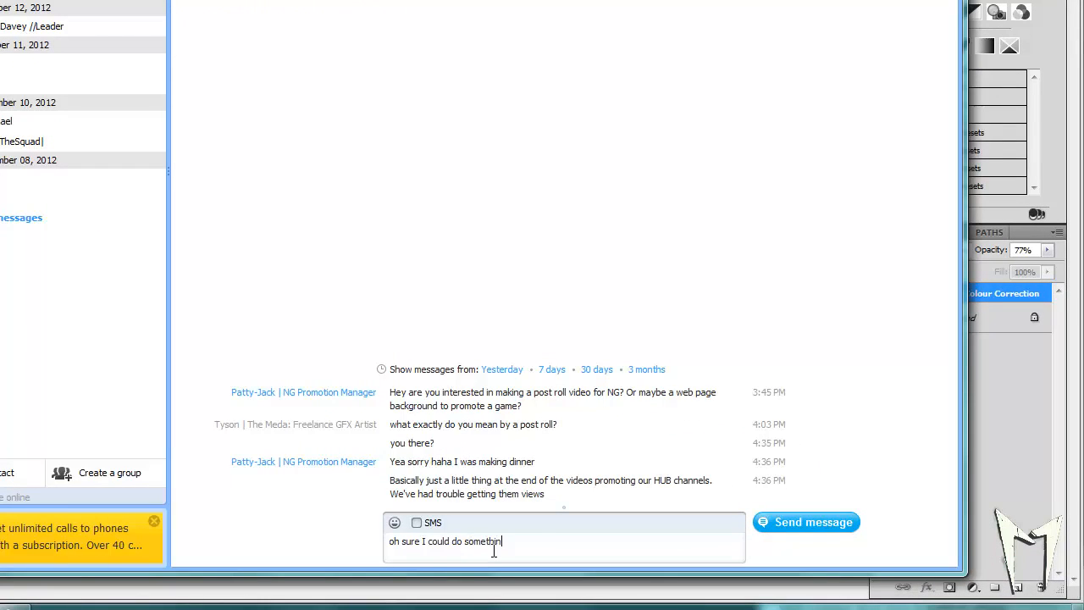
text(like that)
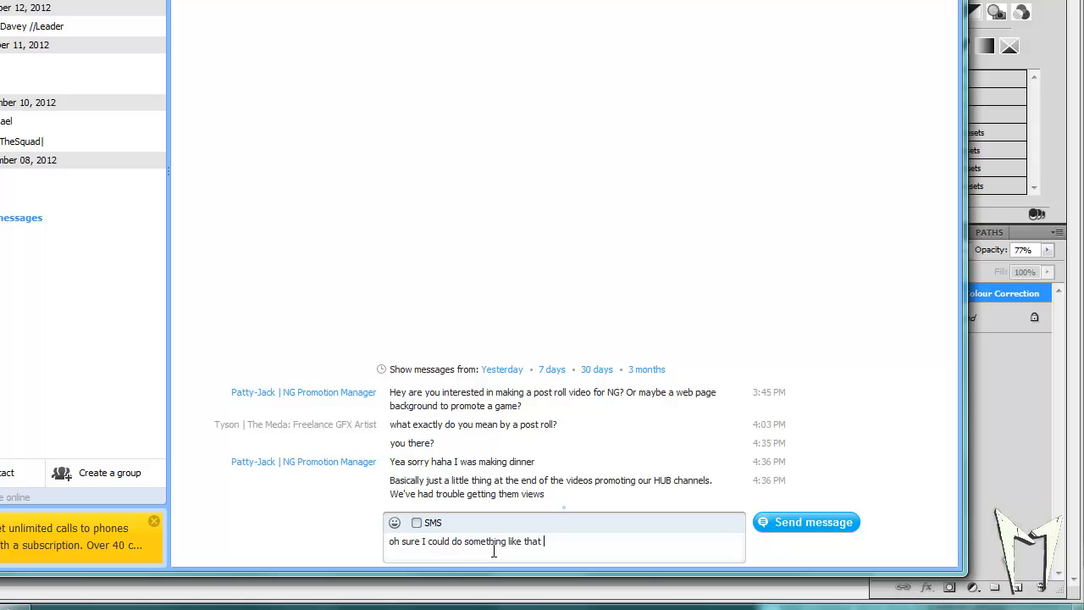
text(I'd just need you to tell me)
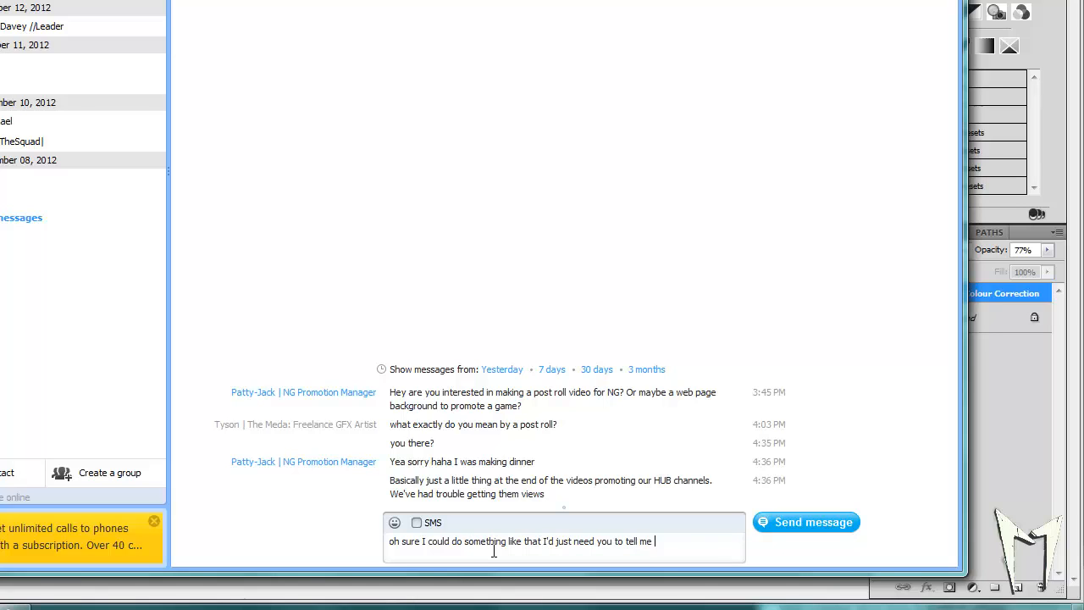
click(806, 522)
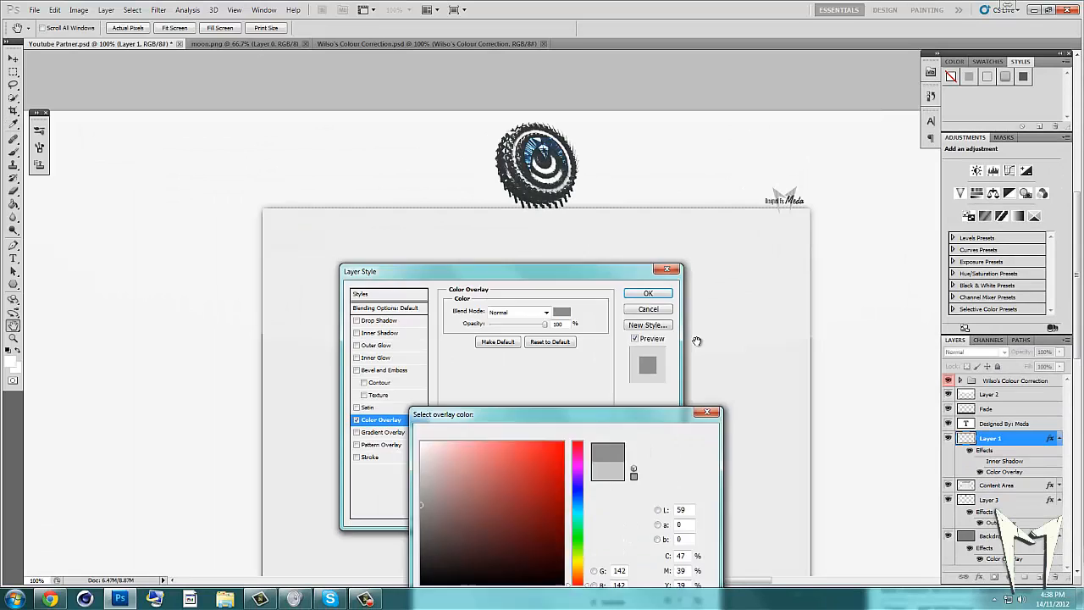
Confirm Layer 1's overlay colour and motion-blur the moon copy by about 101 pixels
click(648, 293)
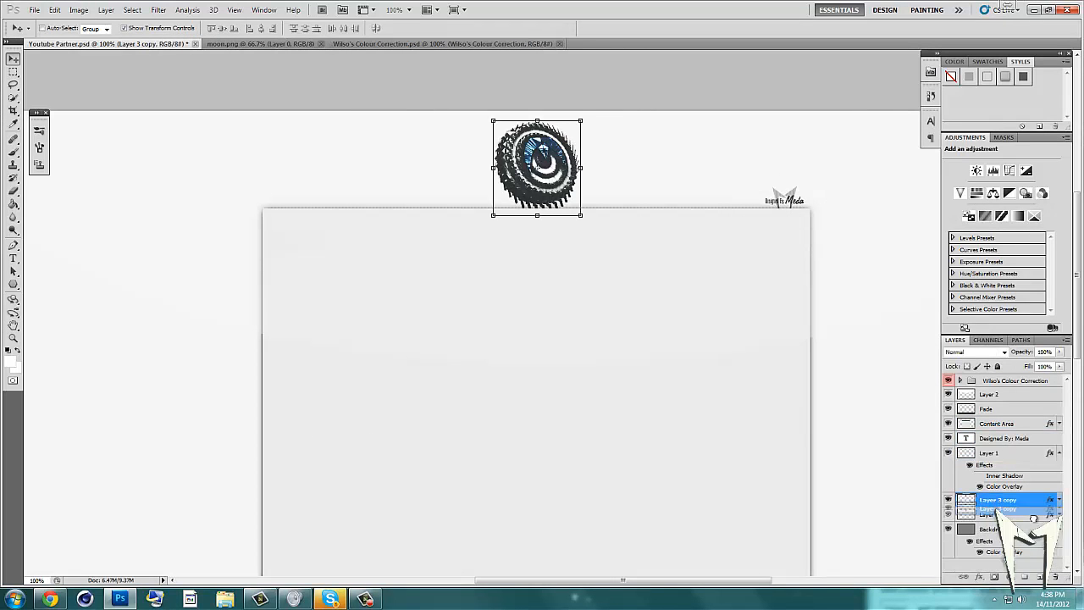
click(158, 9)
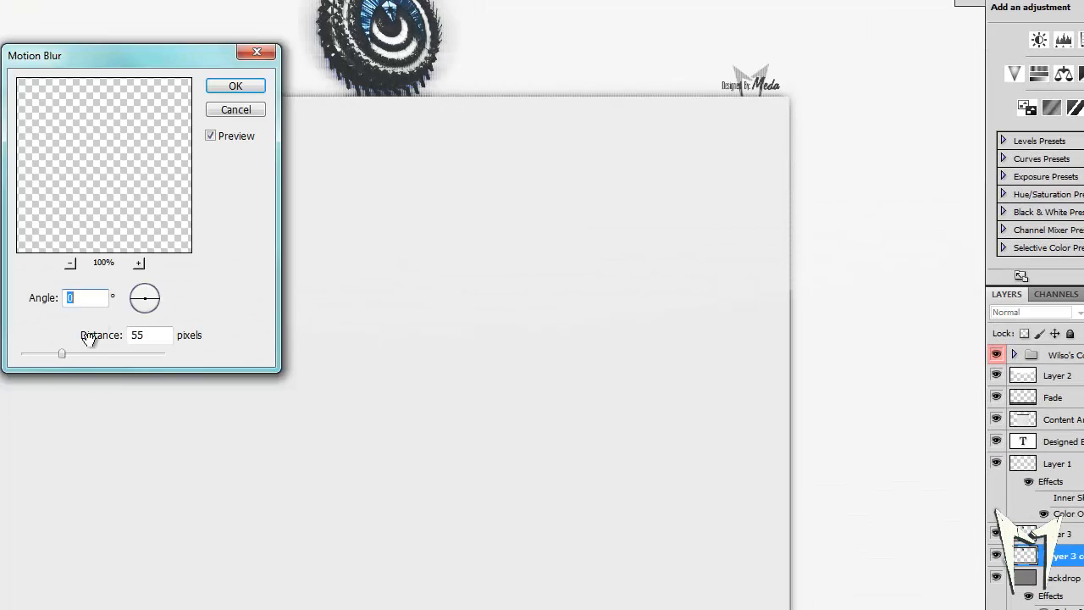
drag(61, 353, 81, 354)
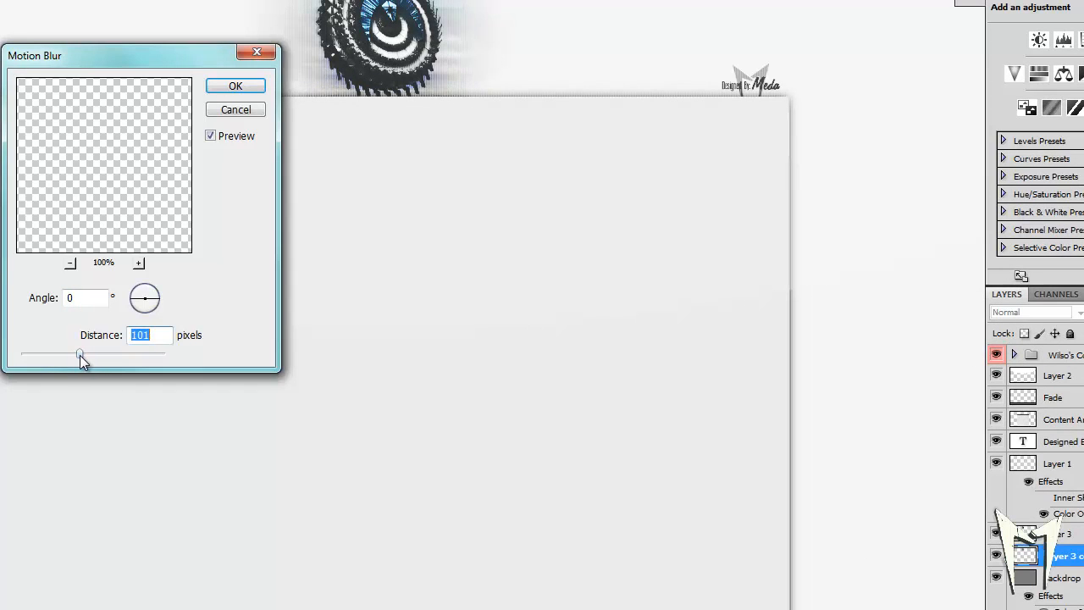
click(235, 86)
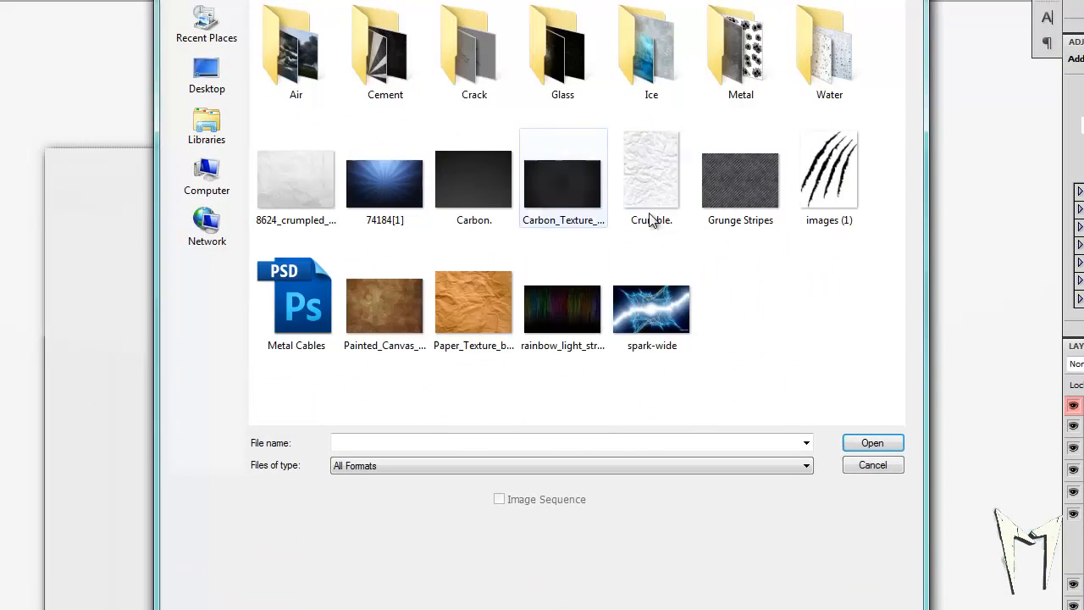
Place the Glass/Shatter texture over the moon with Overlay blending
double_click(562, 52)
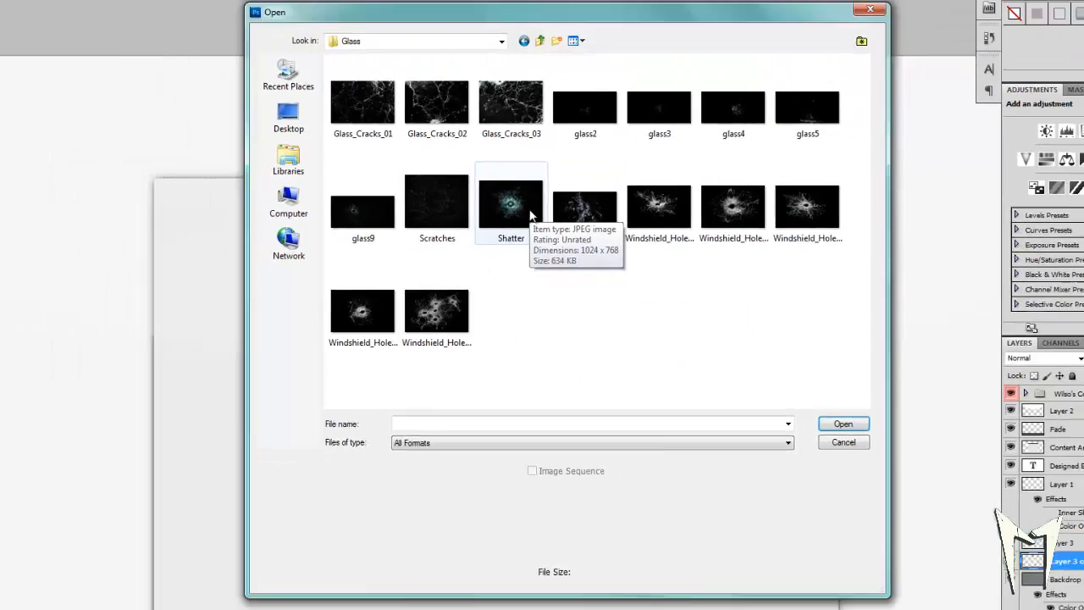
double_click(510, 197)
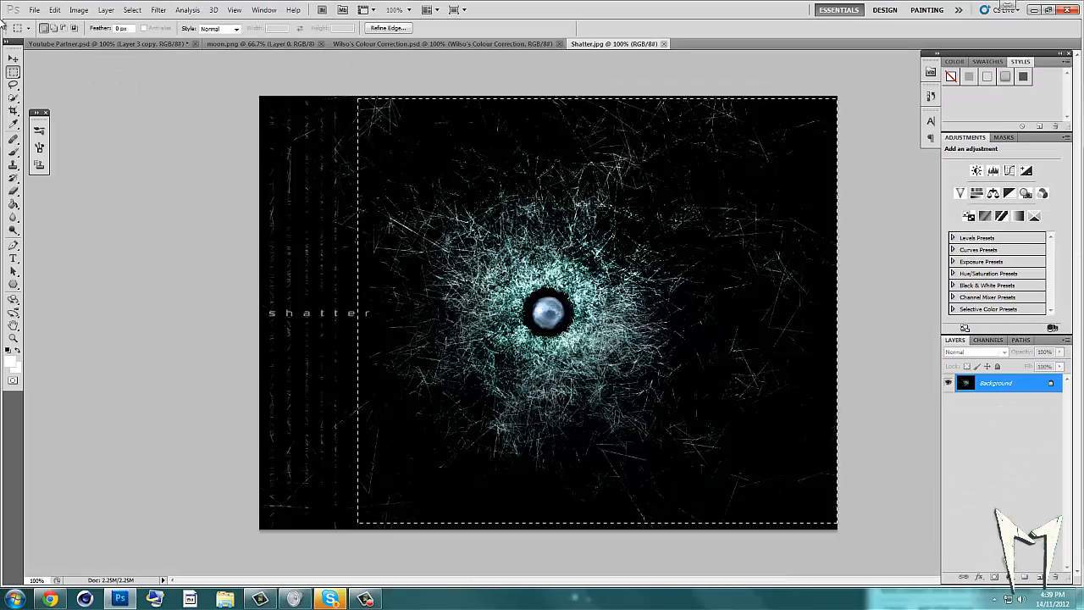
click(102, 43)
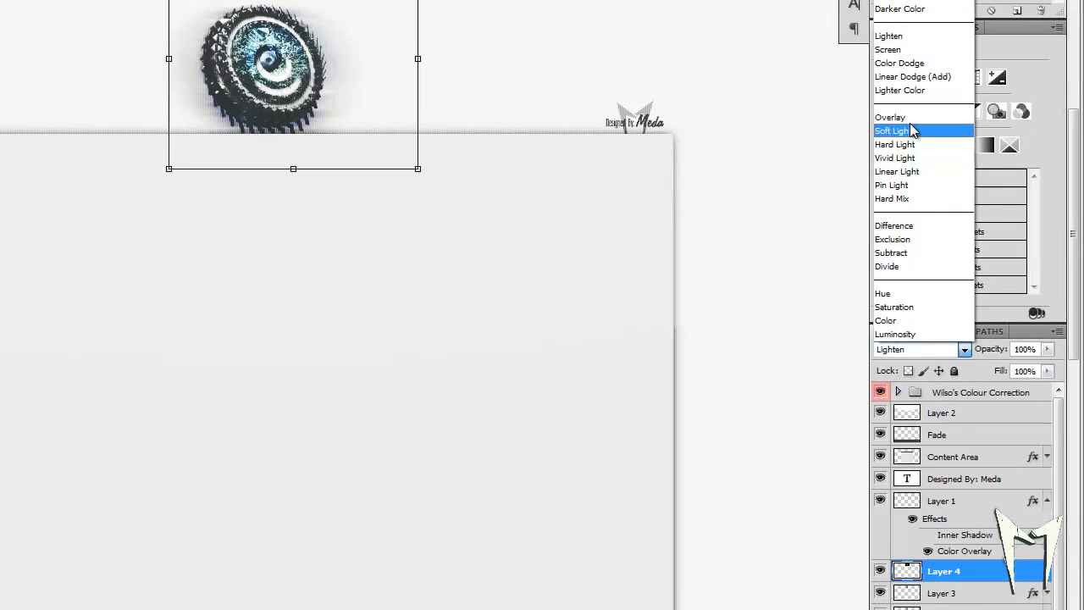
click(890, 117)
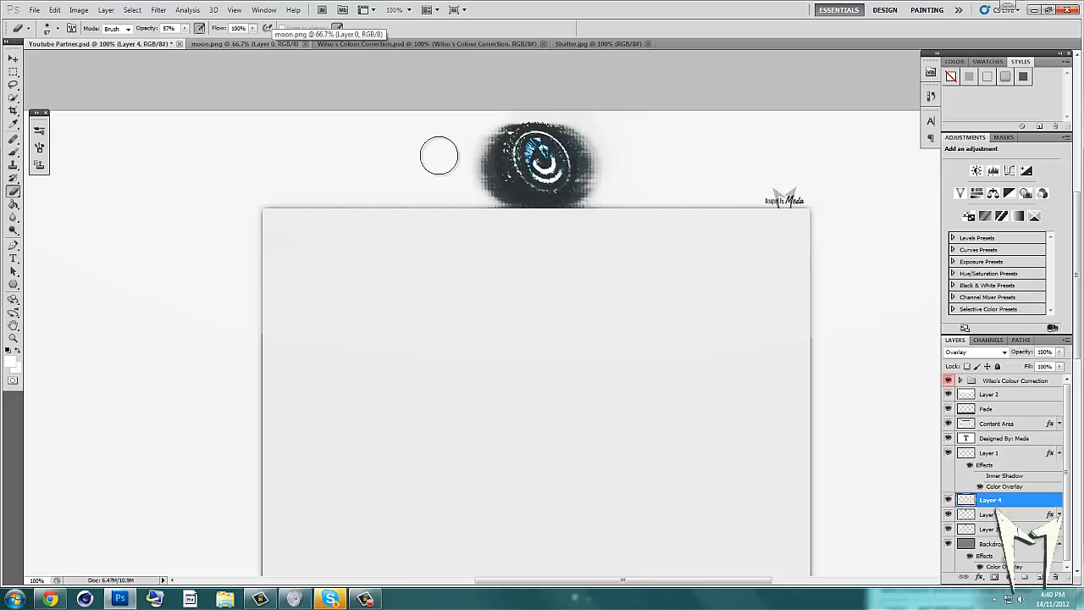
mouse_move(710, 205)
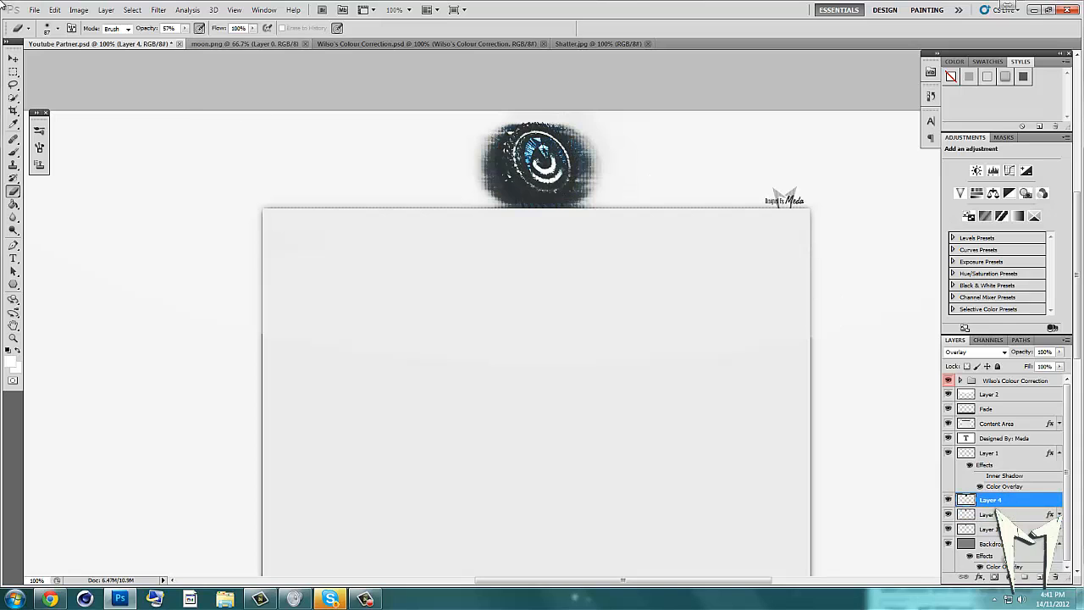
click(34, 9)
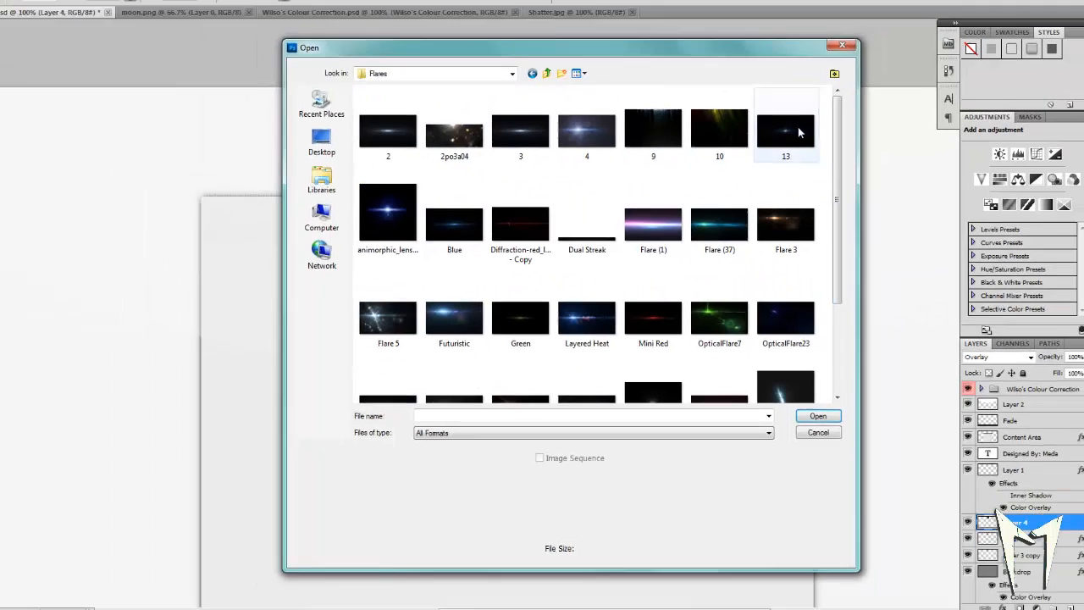
Place flare 13 under the moon, then open 15.png and add a Hue/Saturation adjustment
click(816, 415)
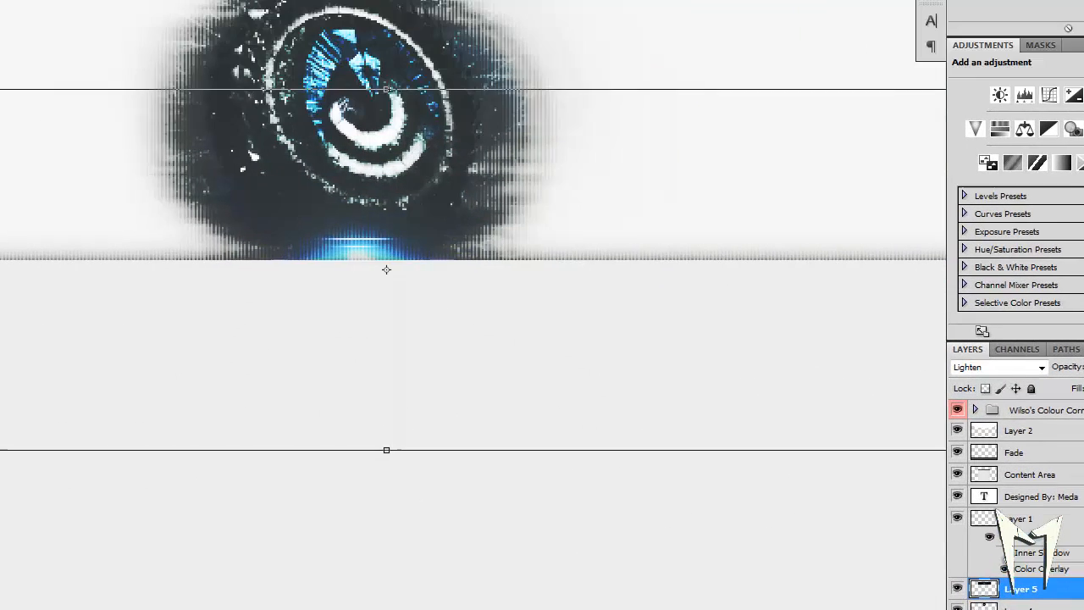
click(34, 9)
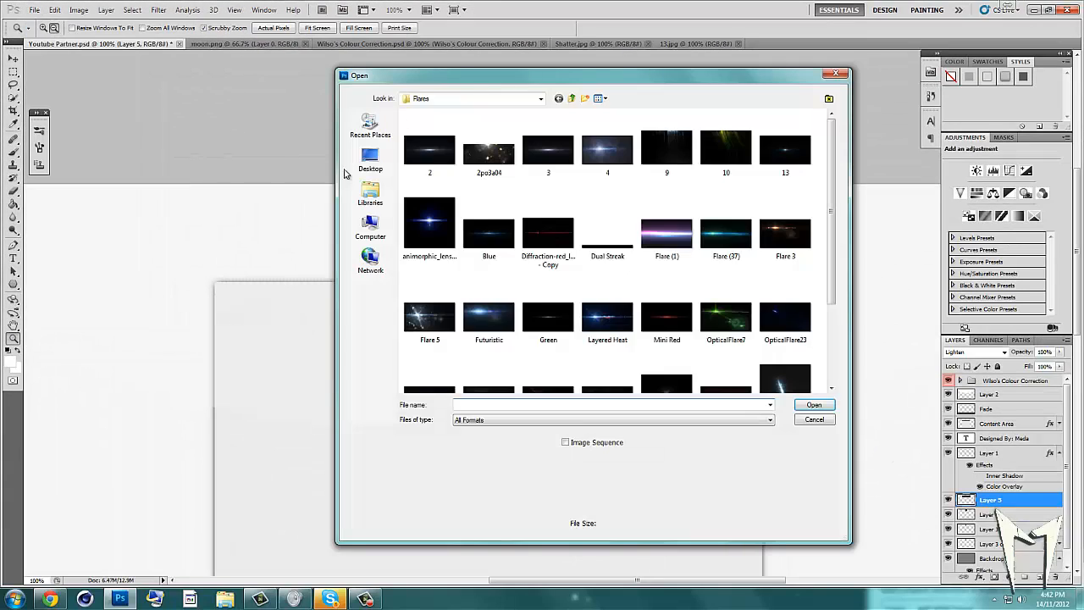
click(539, 98)
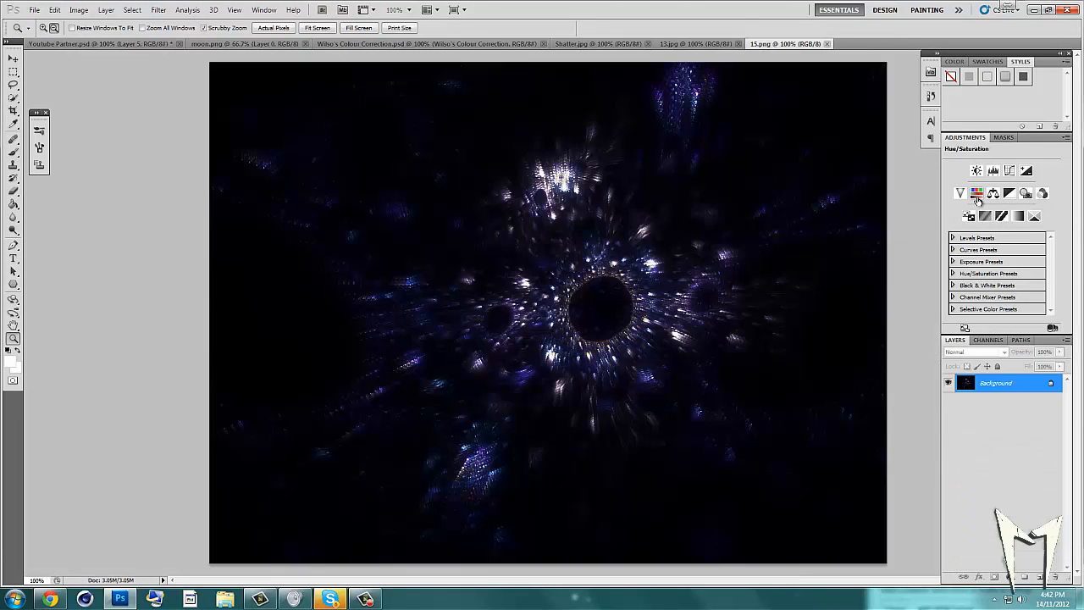
click(977, 193)
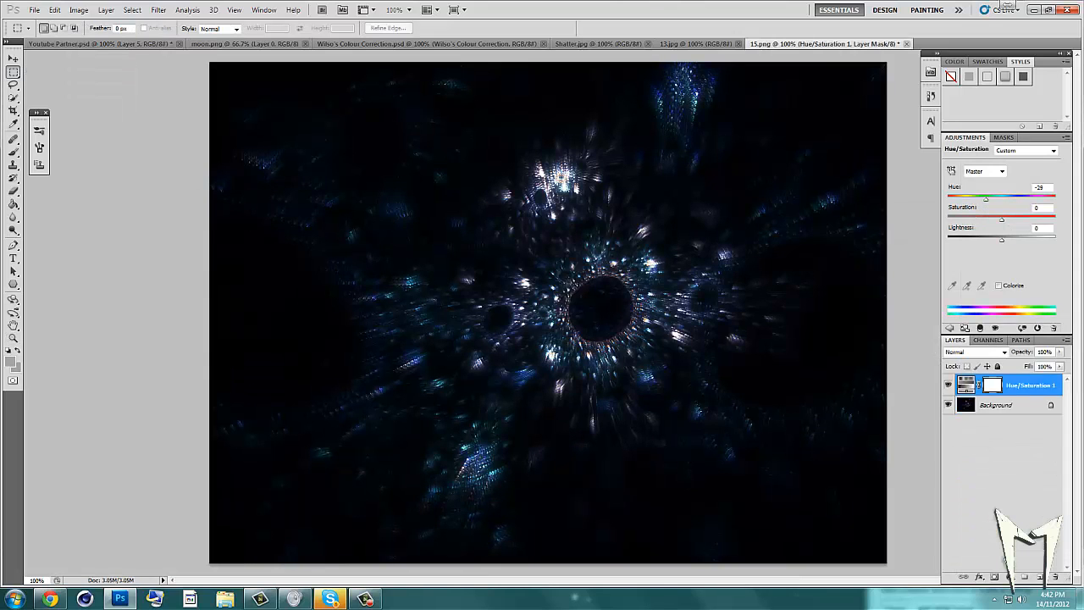
click(63, 43)
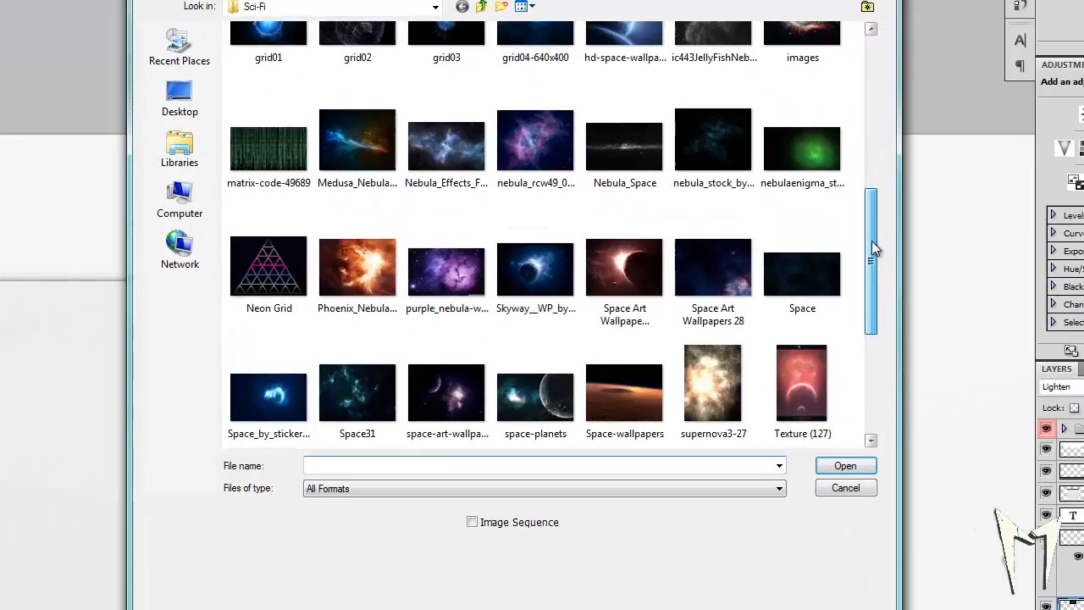
Scroll through the Sci-Fi folder's space texture thumbnails
scroll(down, 3)
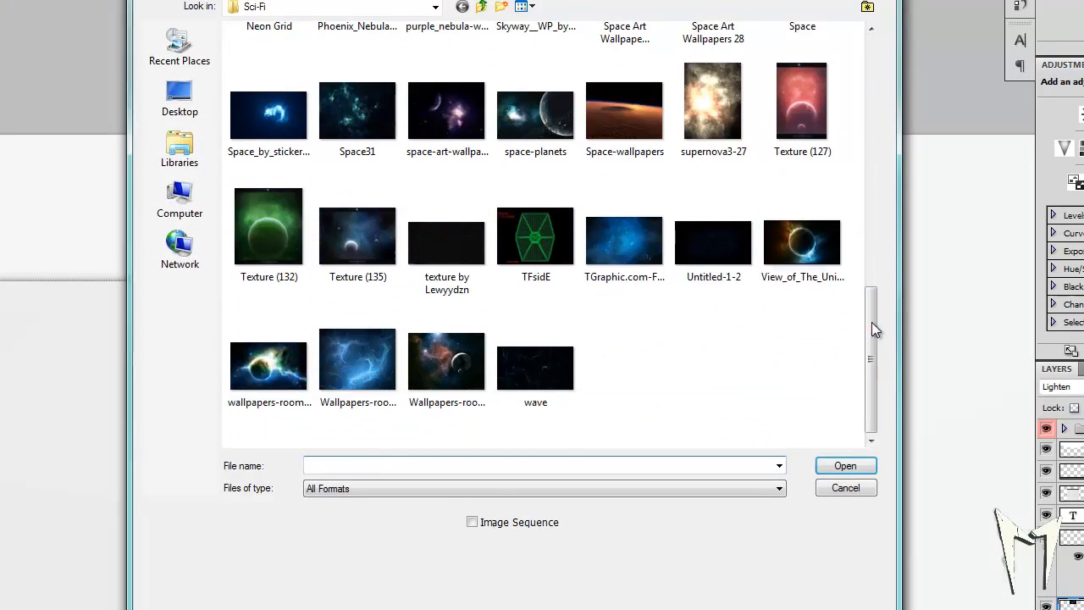
scroll(up, 3)
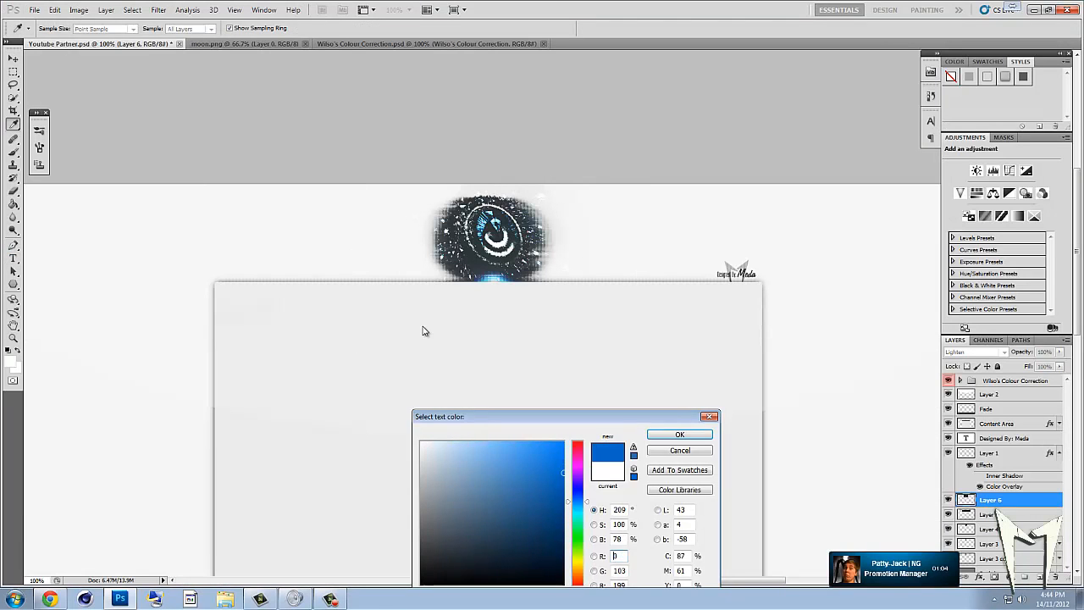
Write blue labels Twitter, Designer, Facebook and T-Shirts flanking the moon
click(679, 434)
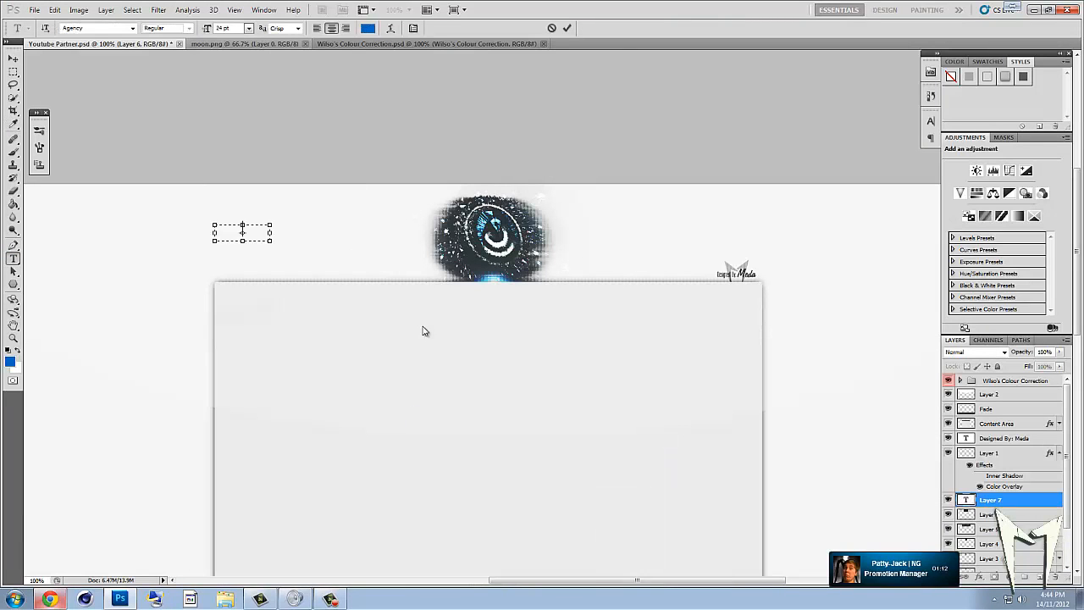
click(49, 599)
text(Twitter)
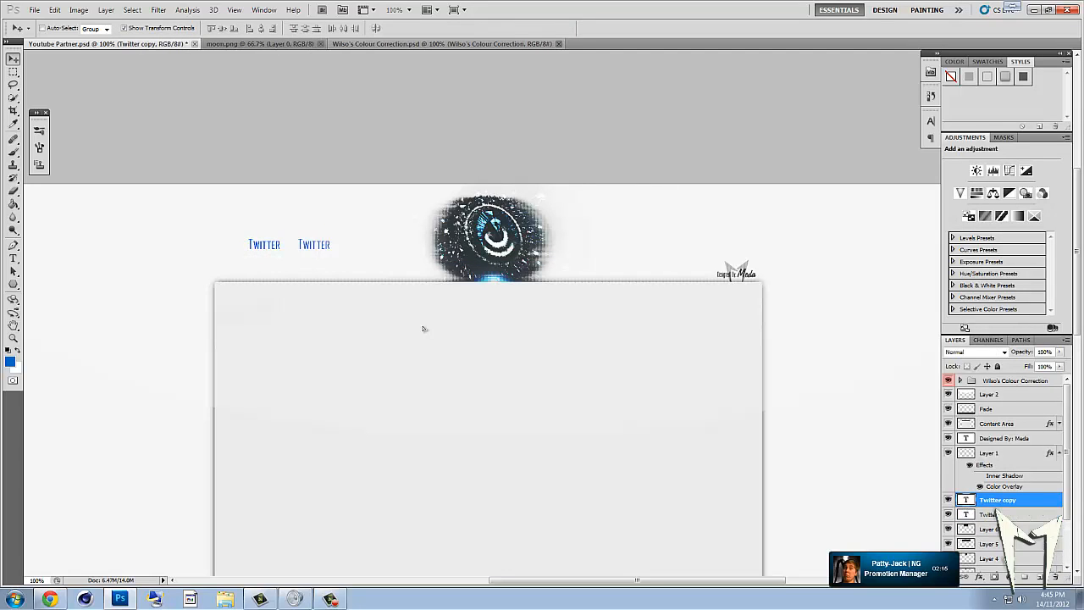
click(13, 259)
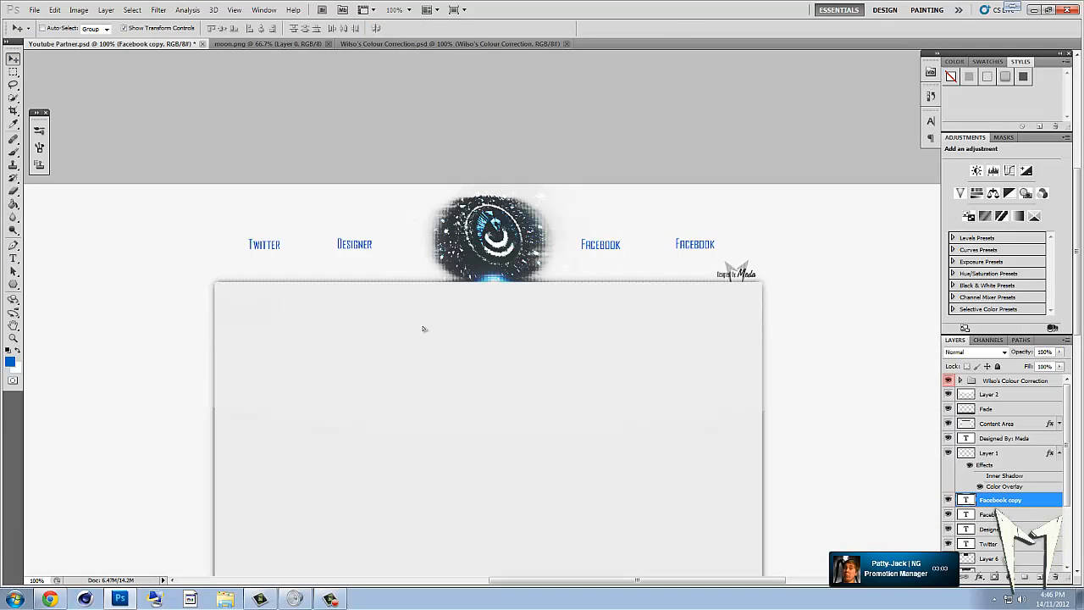
click(12, 258)
text(T-Shirts)
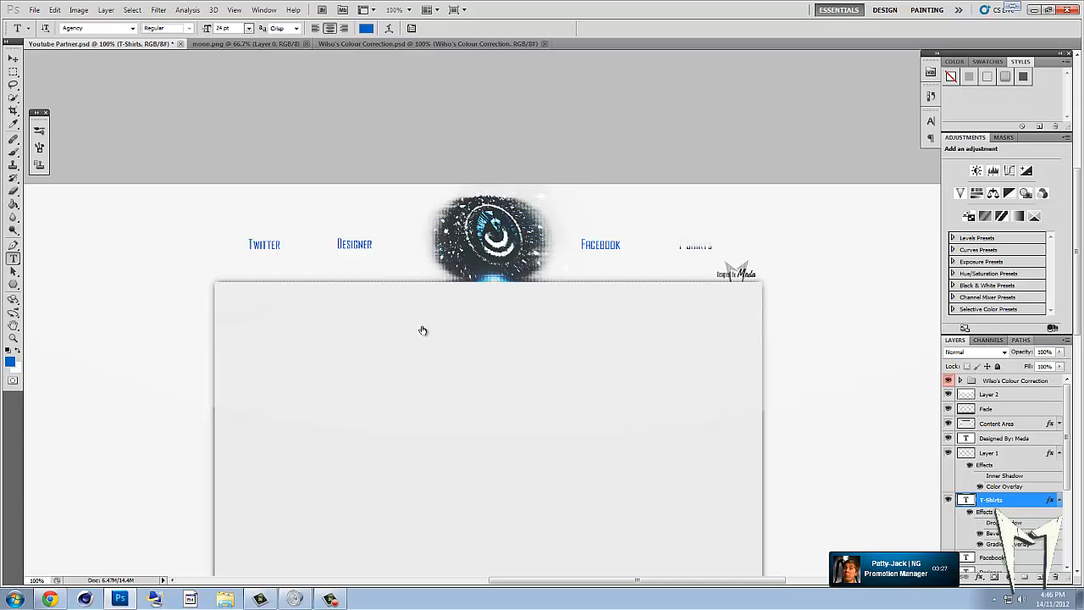
click(993, 470)
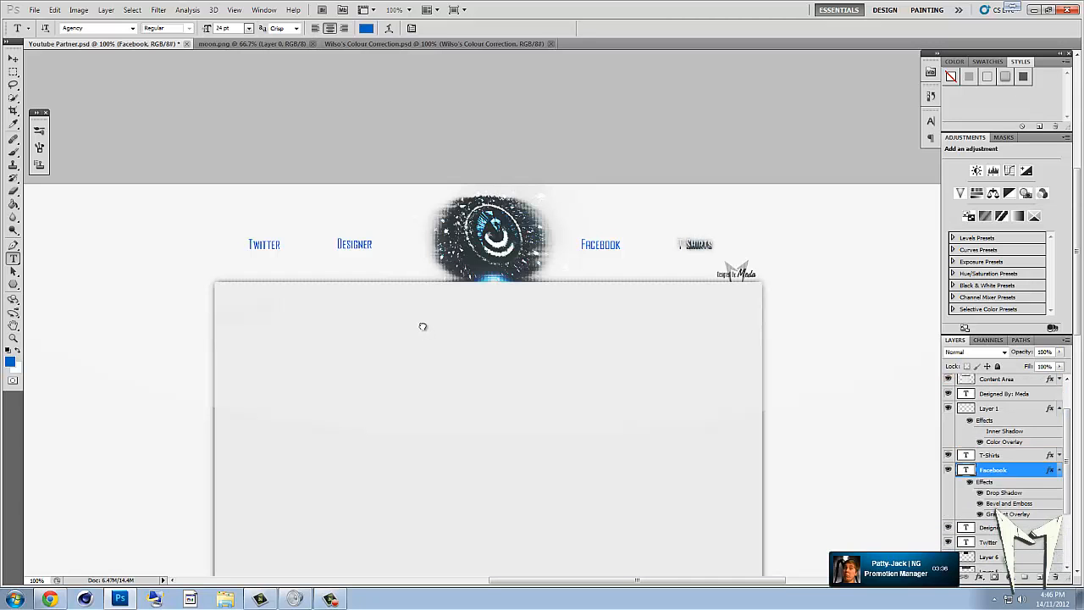